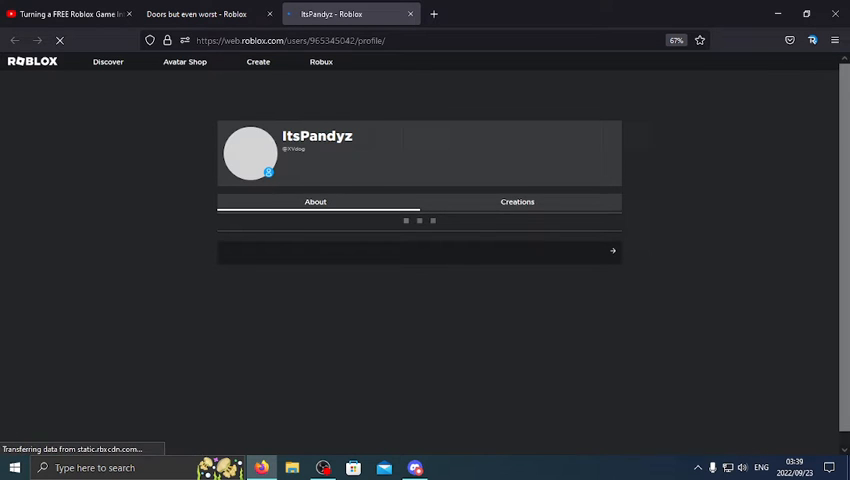
From the profile's Creations, open the 'Doors but even worst' game page.
click(516, 200)
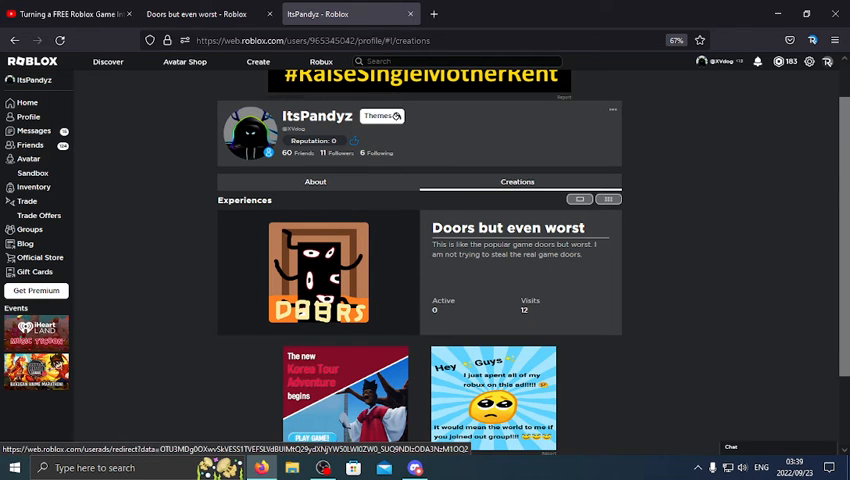
click(318, 272)
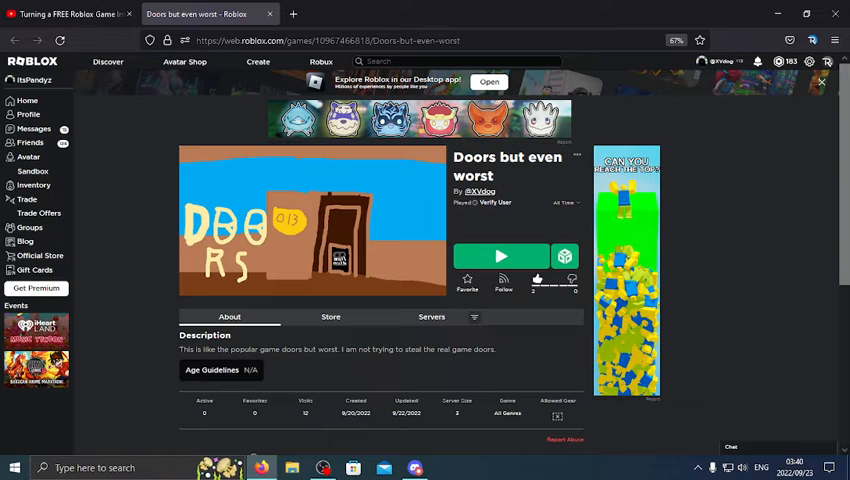
View the game's Store passes, then return to its About description.
click(330, 316)
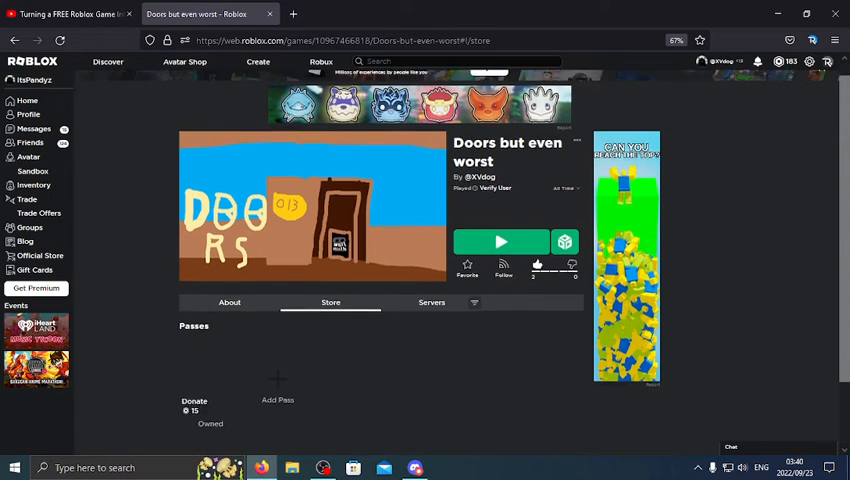
scroll(down, 3)
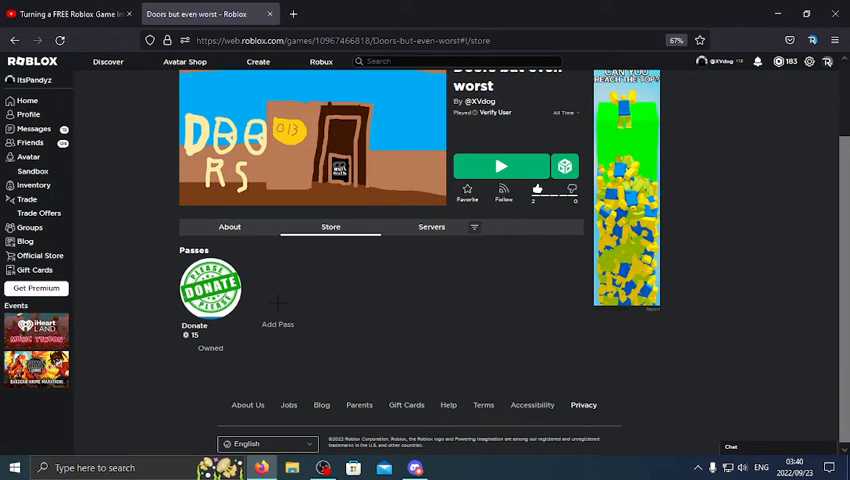
click(228, 226)
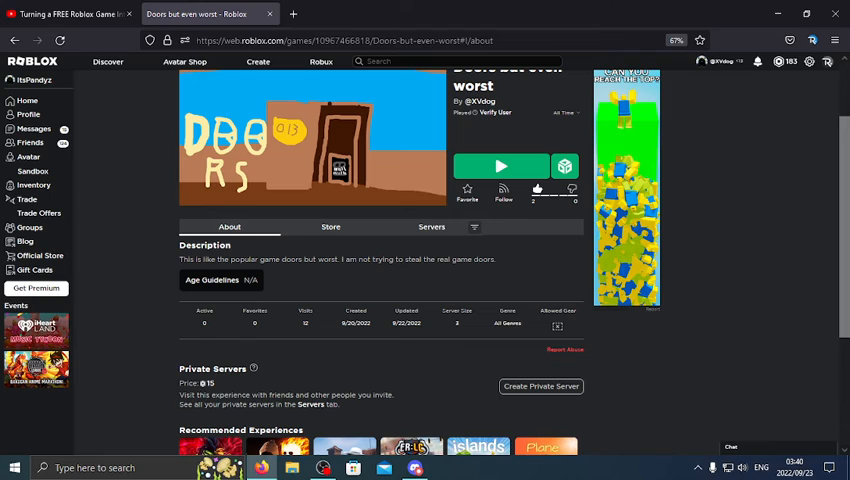